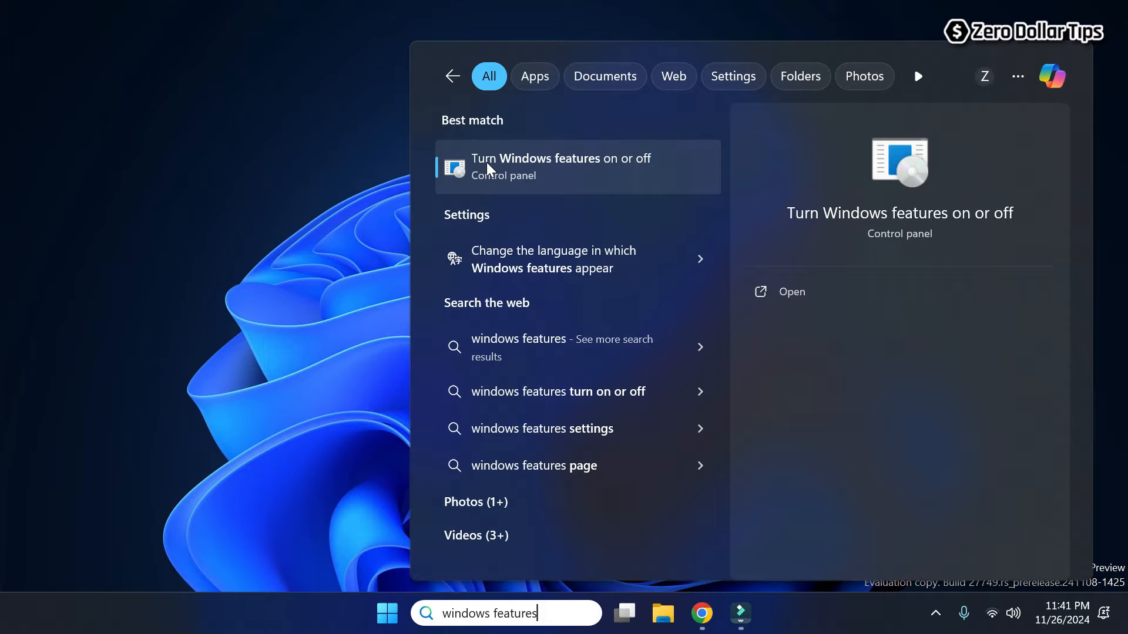
mouse_move(572, 173)
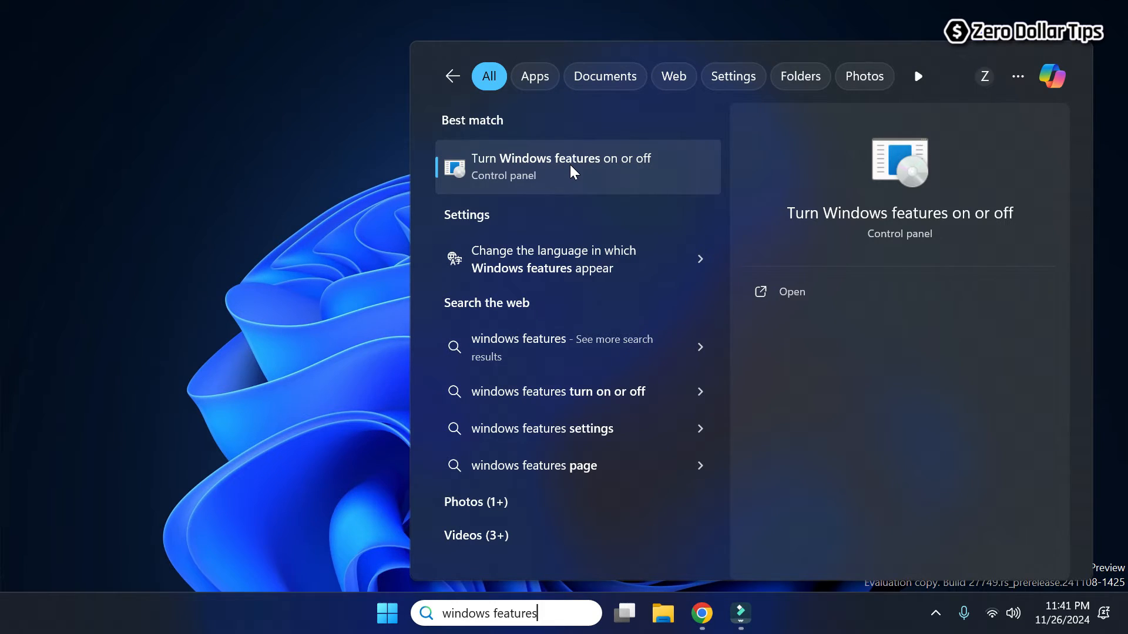
Step: Bring up the optional features list and scroll down to SMB 1.0/CIFS File Sharing Support
click(561, 167)
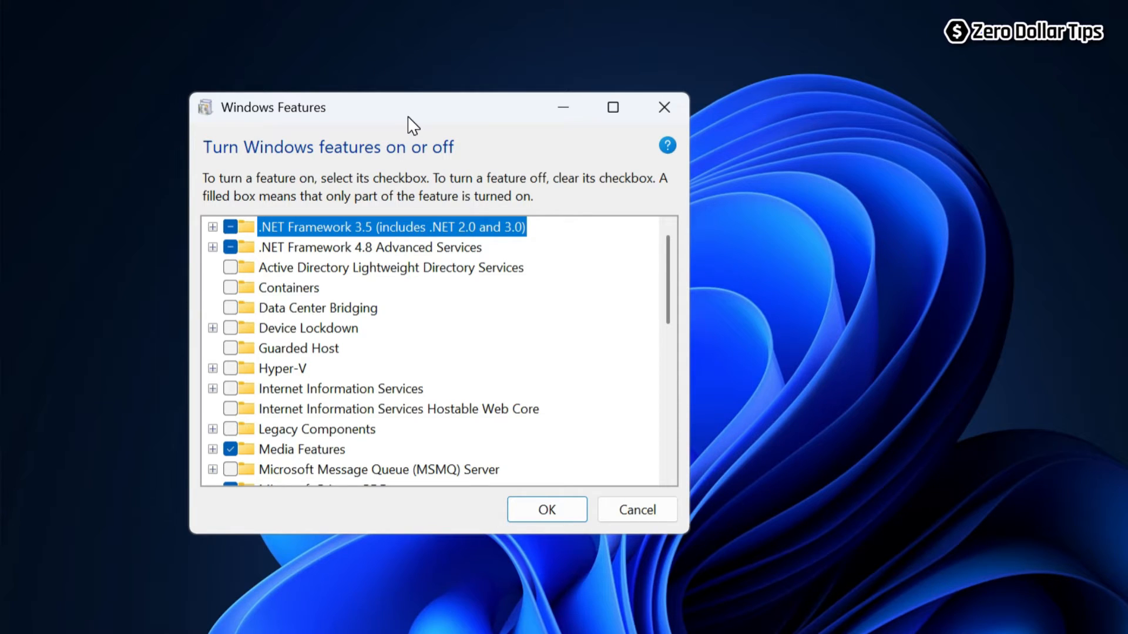
mouse_move(672, 259)
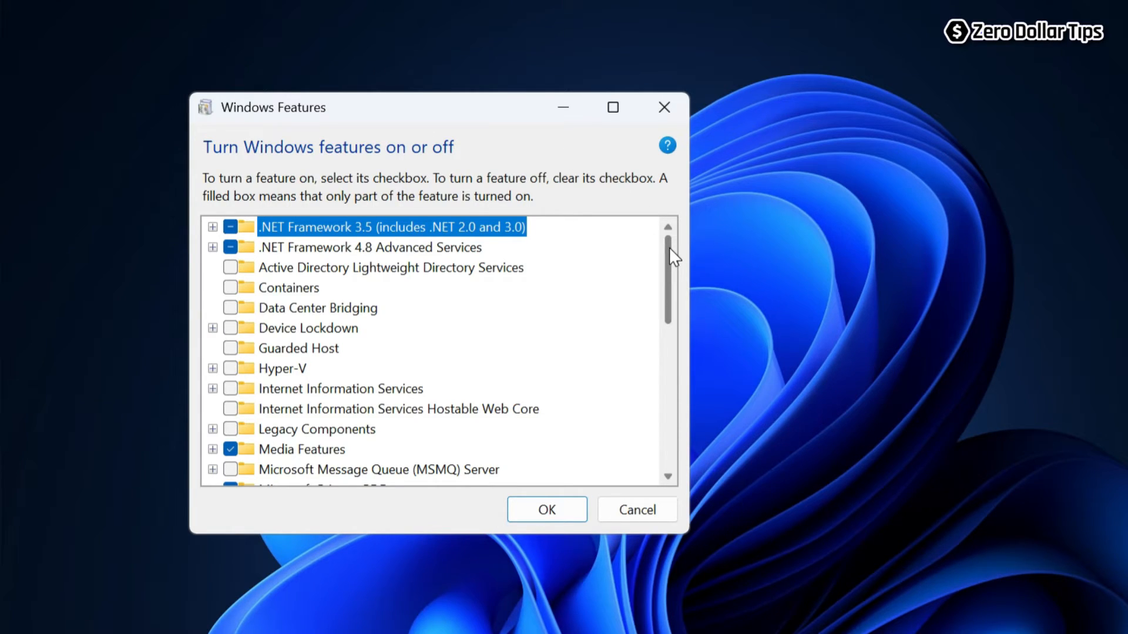
scroll(down, 3)
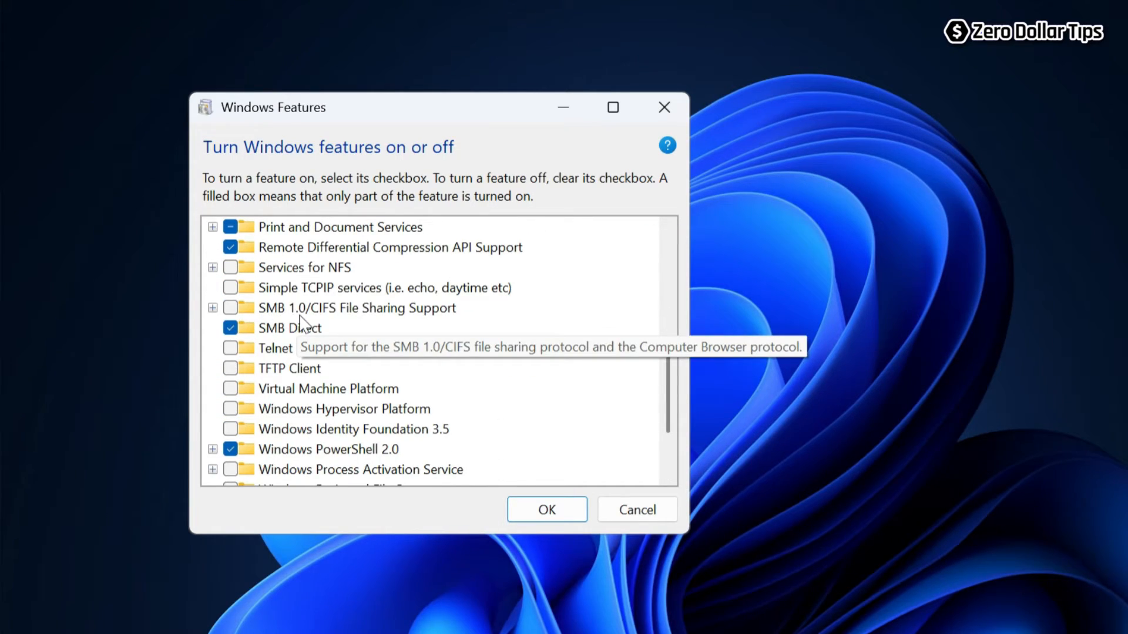
mouse_move(471, 327)
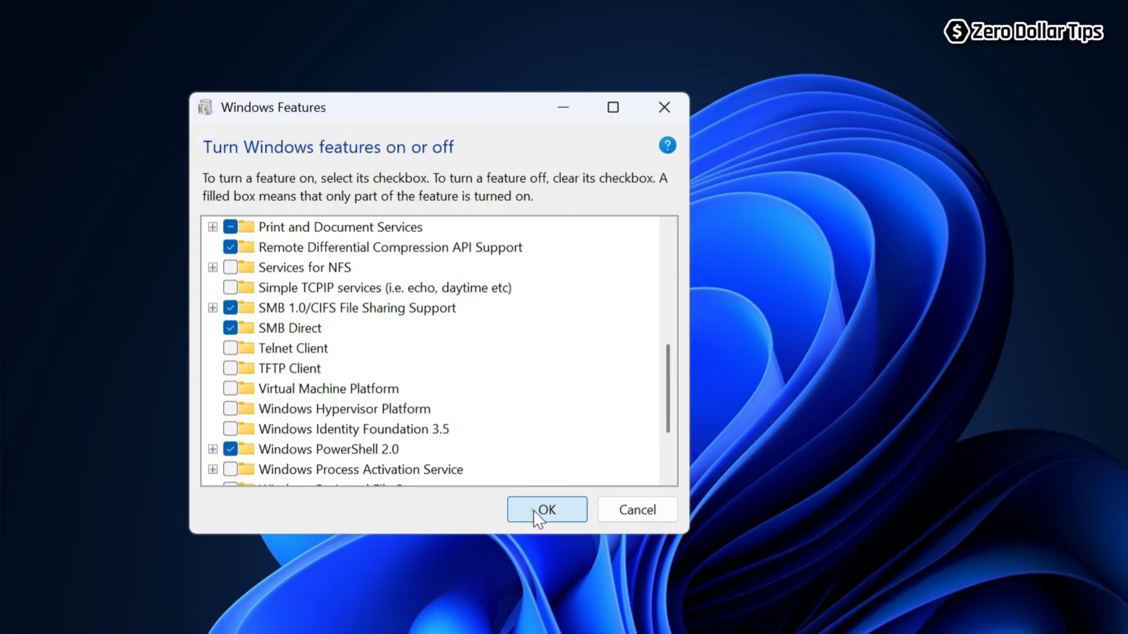
Step: Apply the SMB 1.0/CIFS feature change with OK and restart the PC now
click(546, 508)
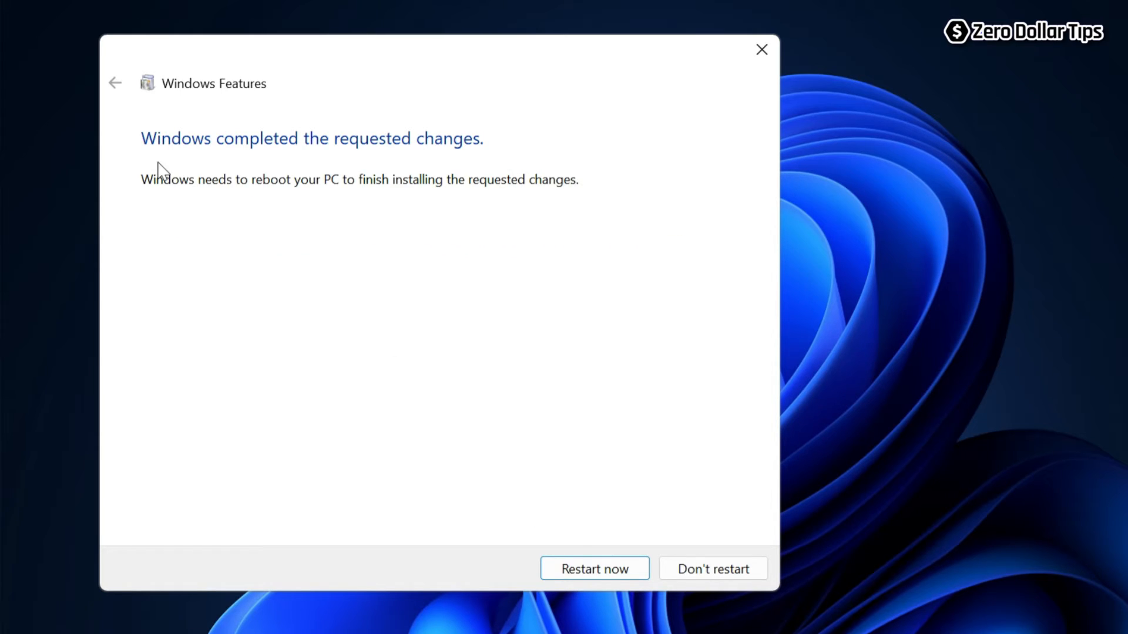
mouse_move(533, 156)
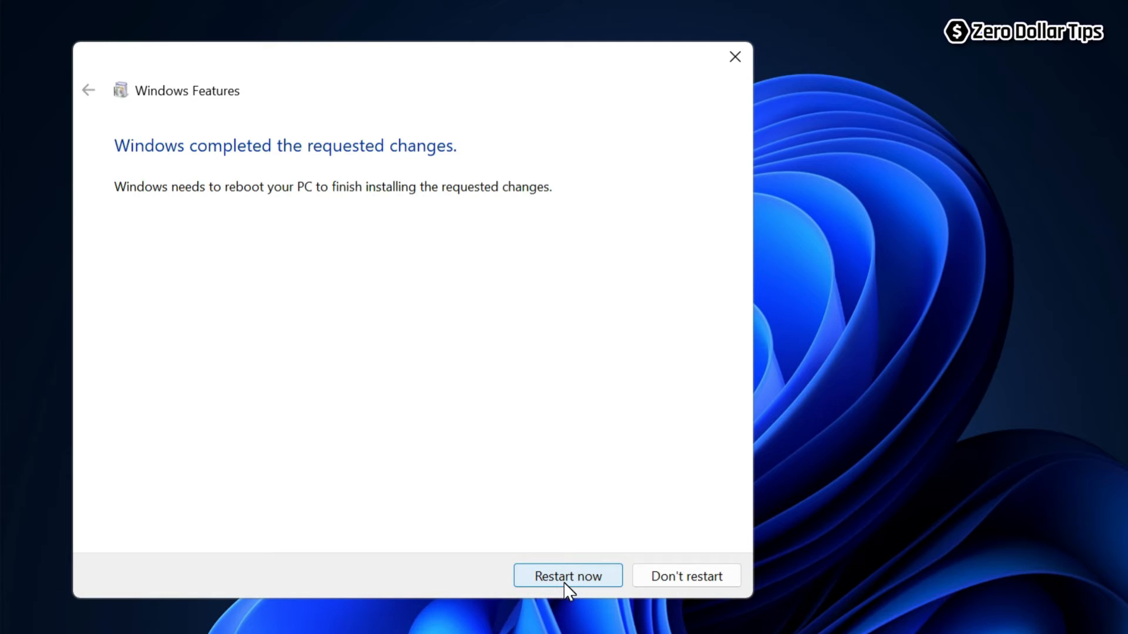
click(568, 575)
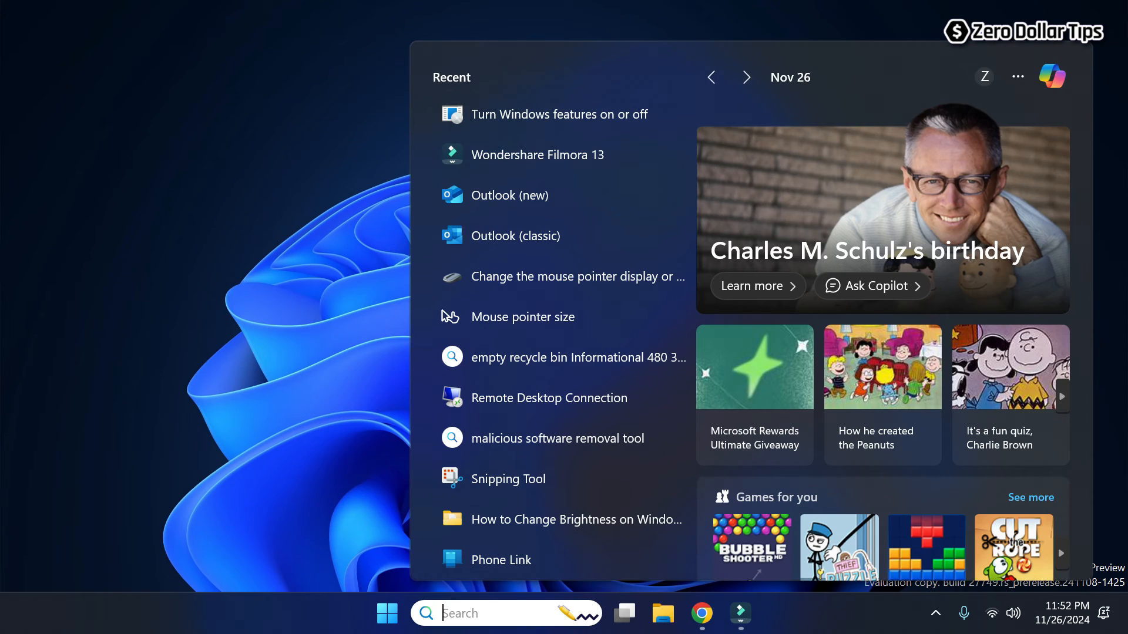
Step: Search Start for 'windows features' to surface Turn Windows features on or off
text(winodws)
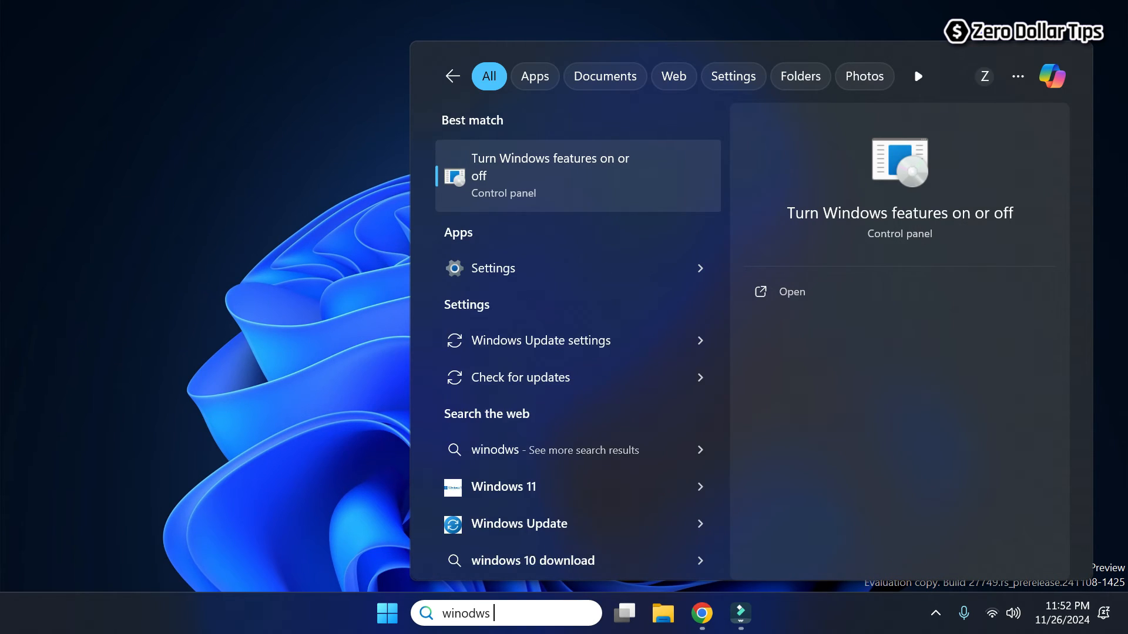
text(features)
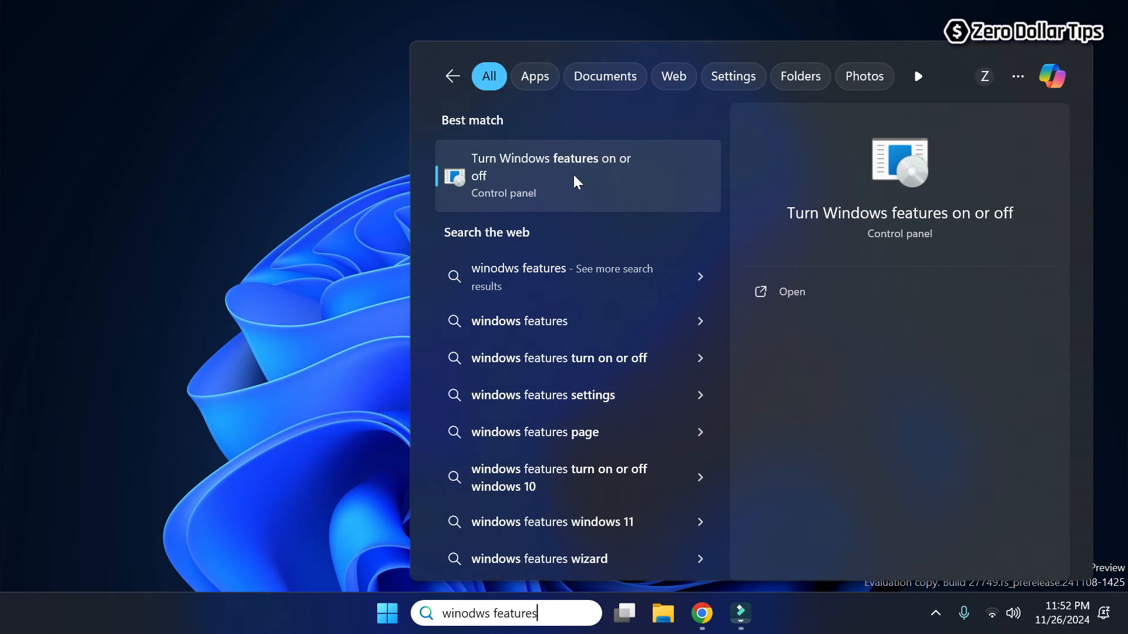
mouse_move(615, 175)
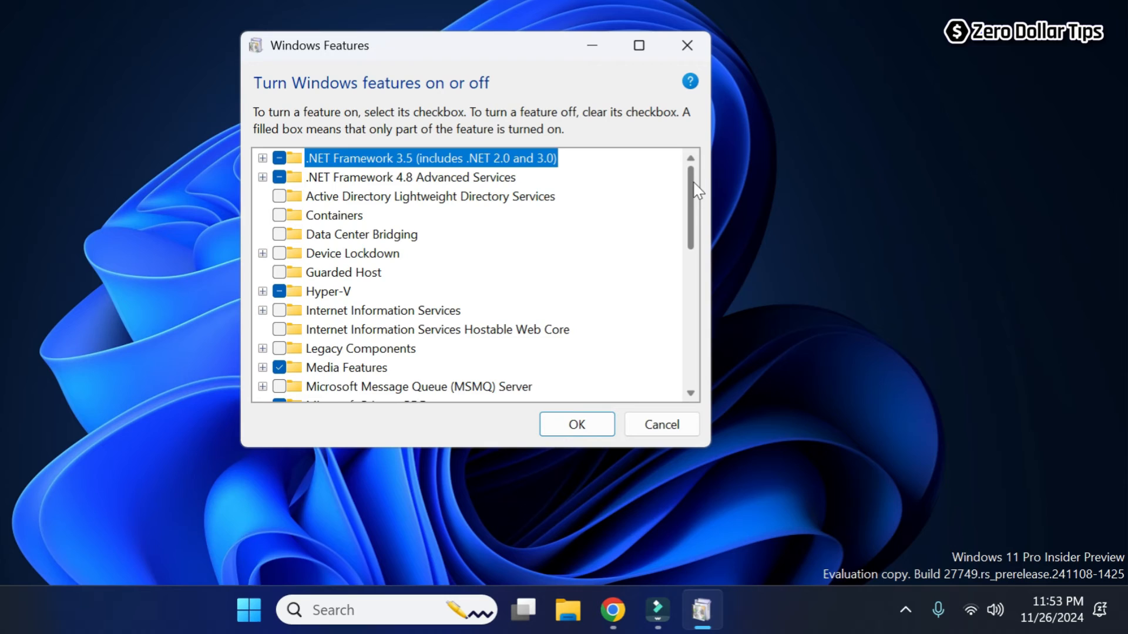
Step: Scroll the reopened features list down to see SMB 1.0/CIFS File Sharing Support checked
scroll(down, 3)
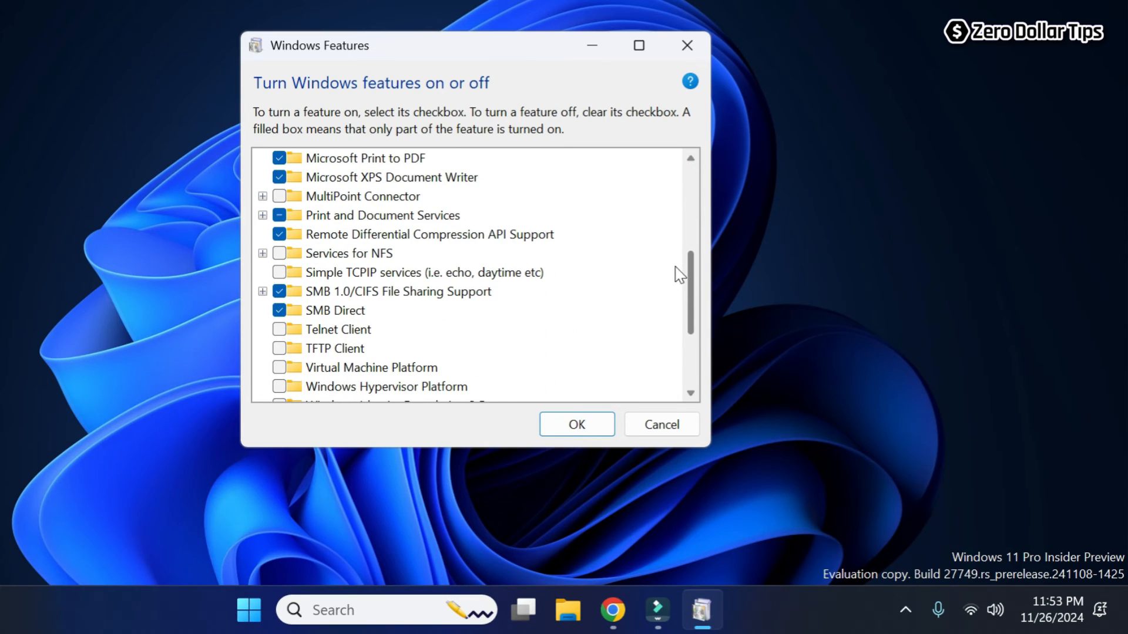
mouse_move(345, 299)
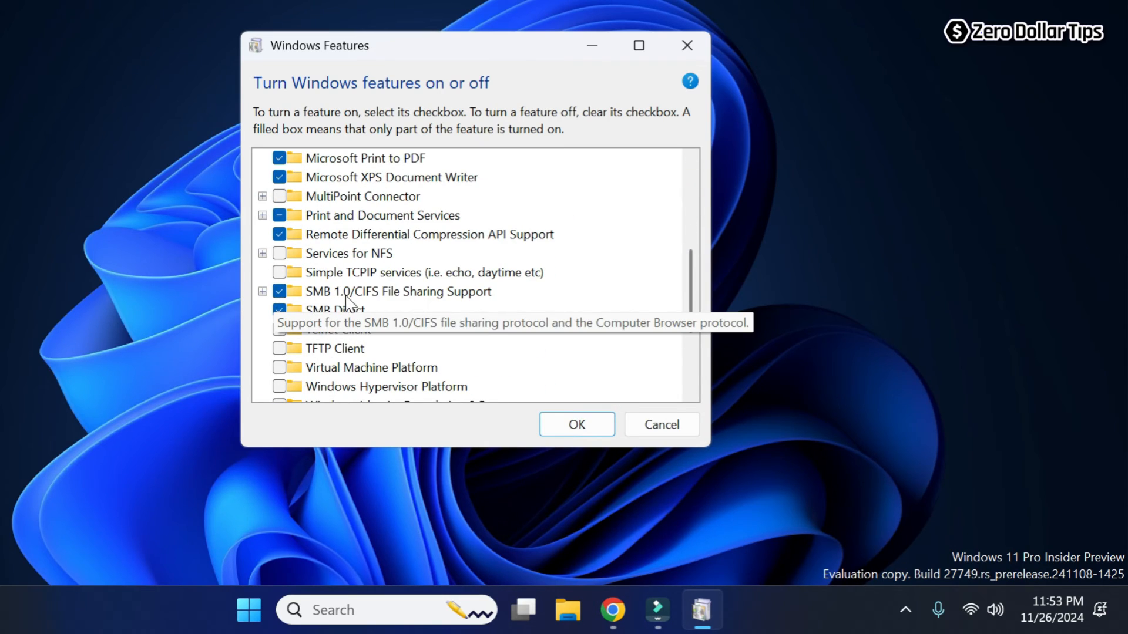
mouse_move(505, 307)
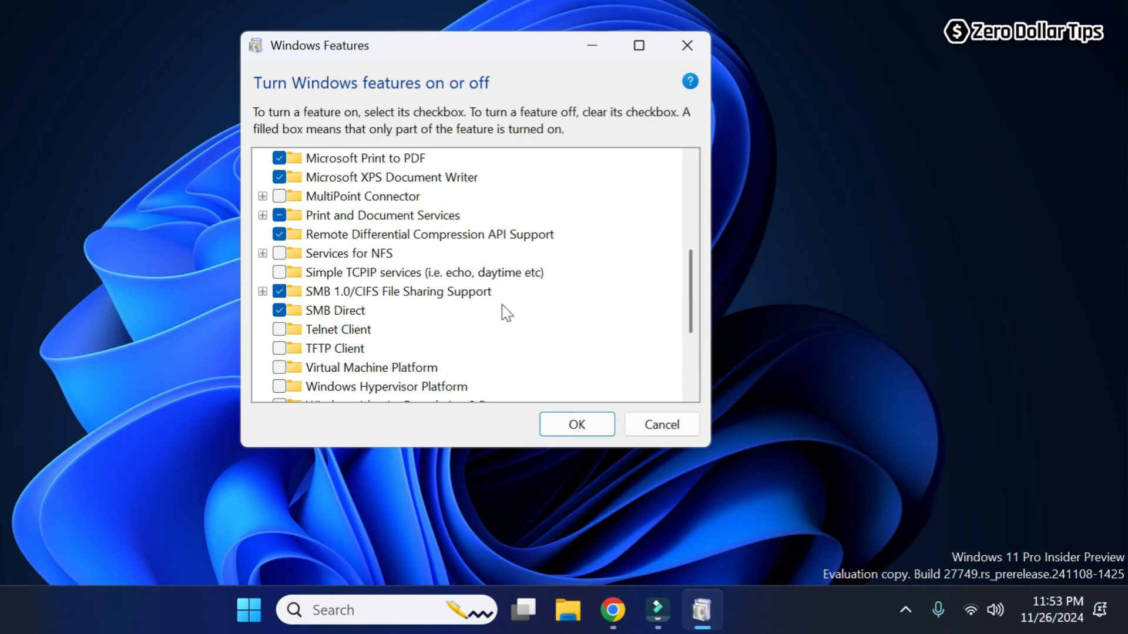
mouse_move(927, 317)
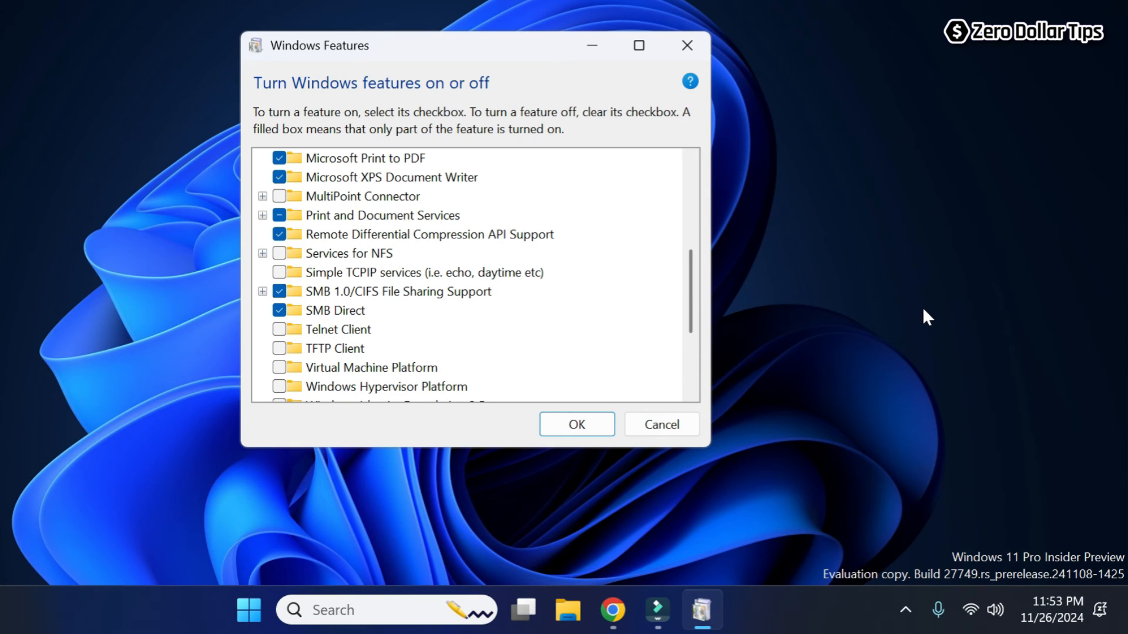